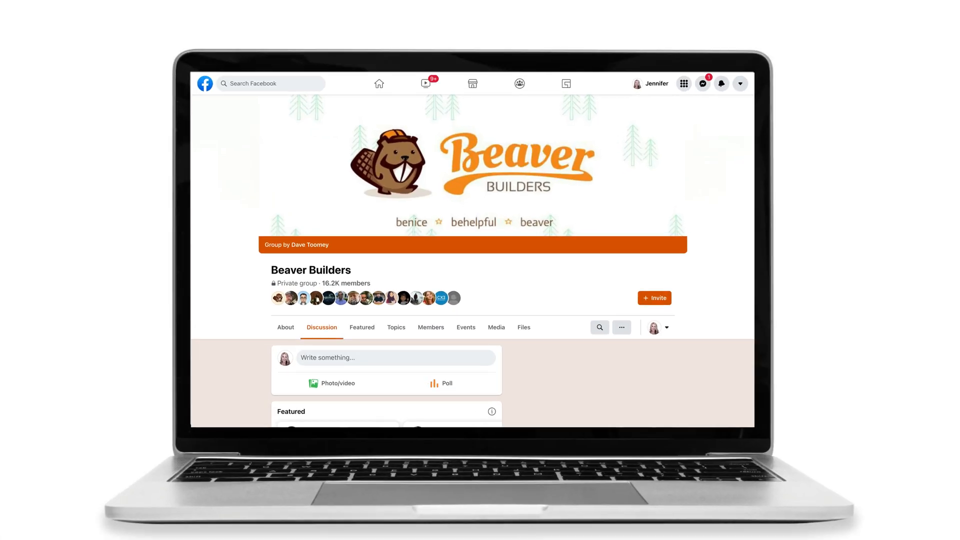
# Preview the first thumbnail at full size, then create a new WordPress page
pyautogui.scroll(-3)
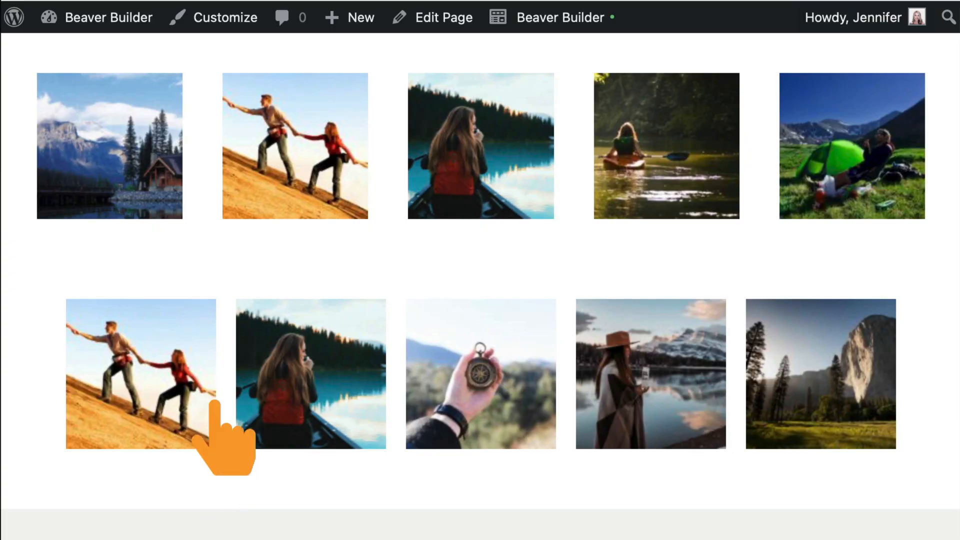
pyautogui.click(109, 145)
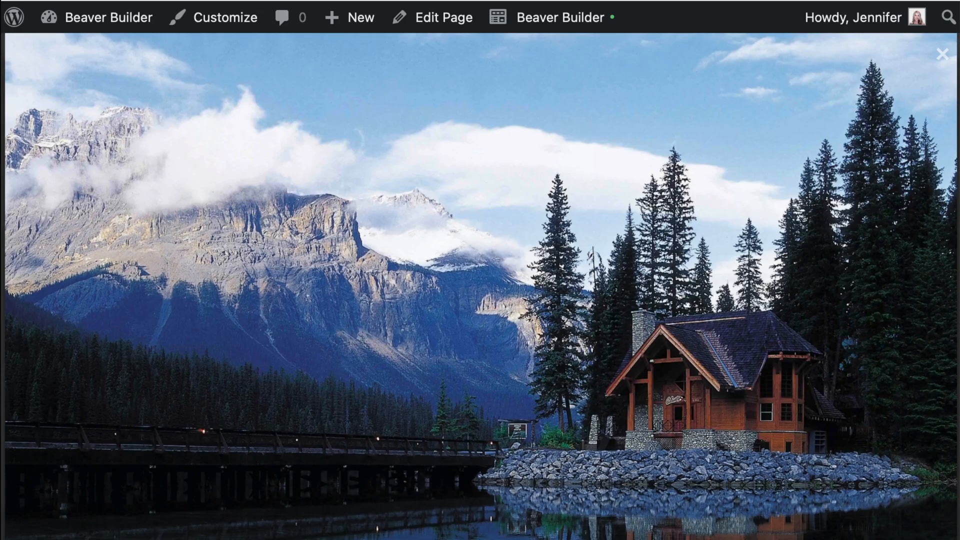
pyautogui.moveTo(931, 177)
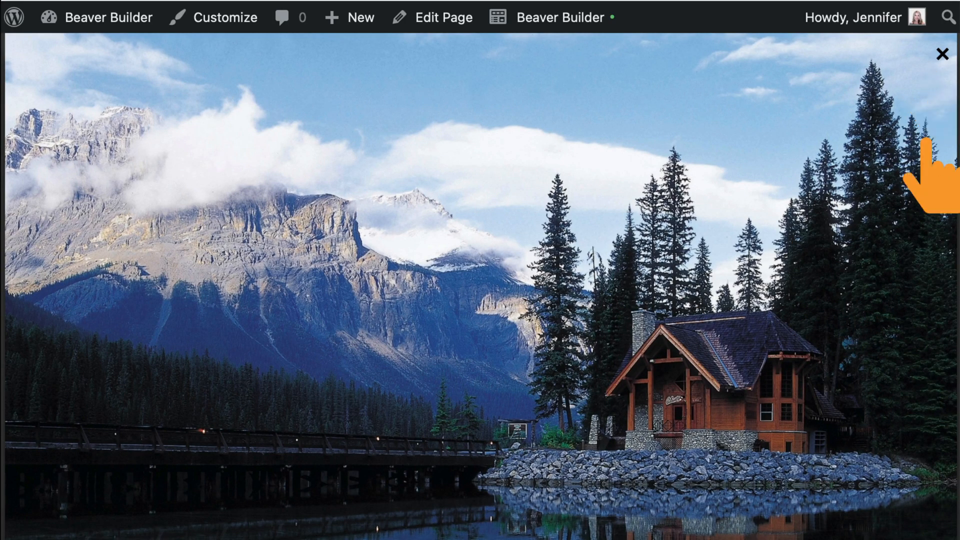
pyautogui.click(942, 54)
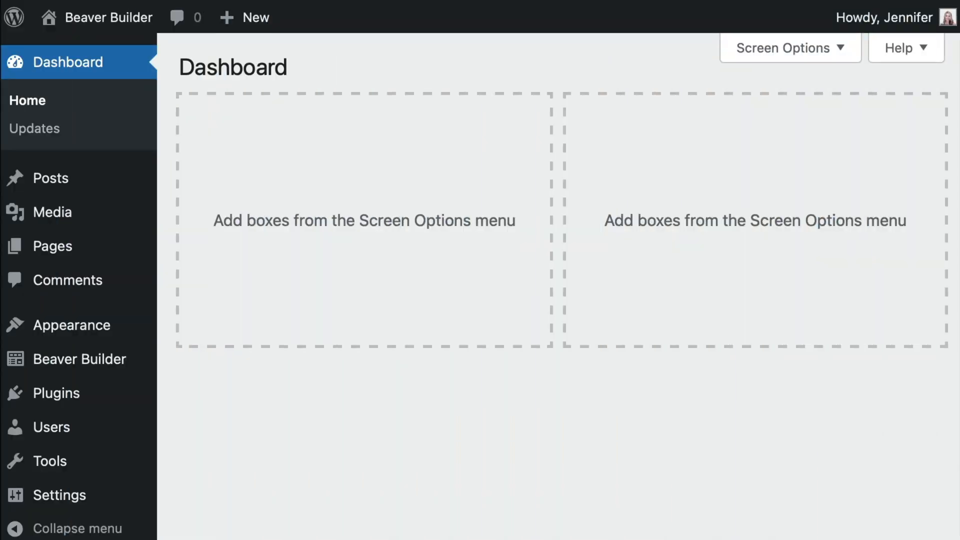
pyautogui.click(252, 17)
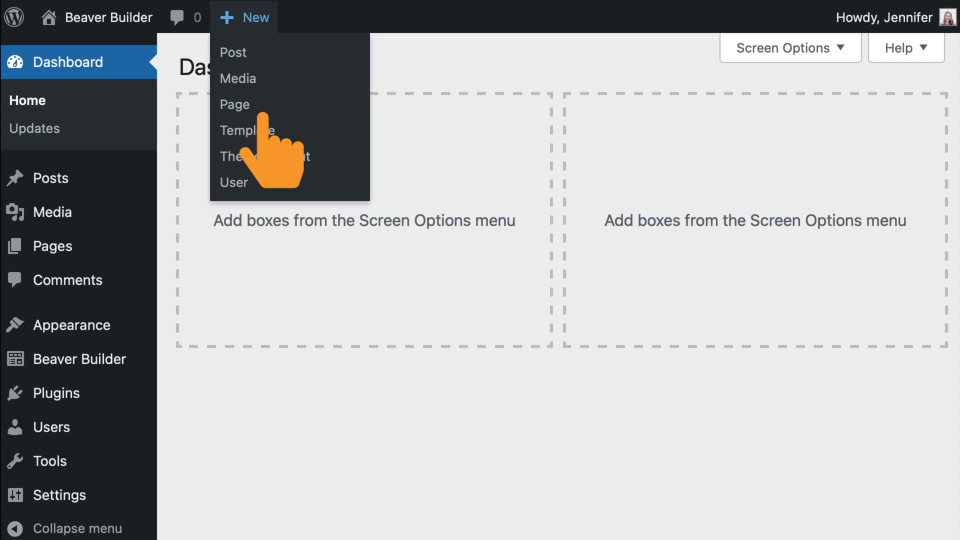
pyautogui.click(235, 104)
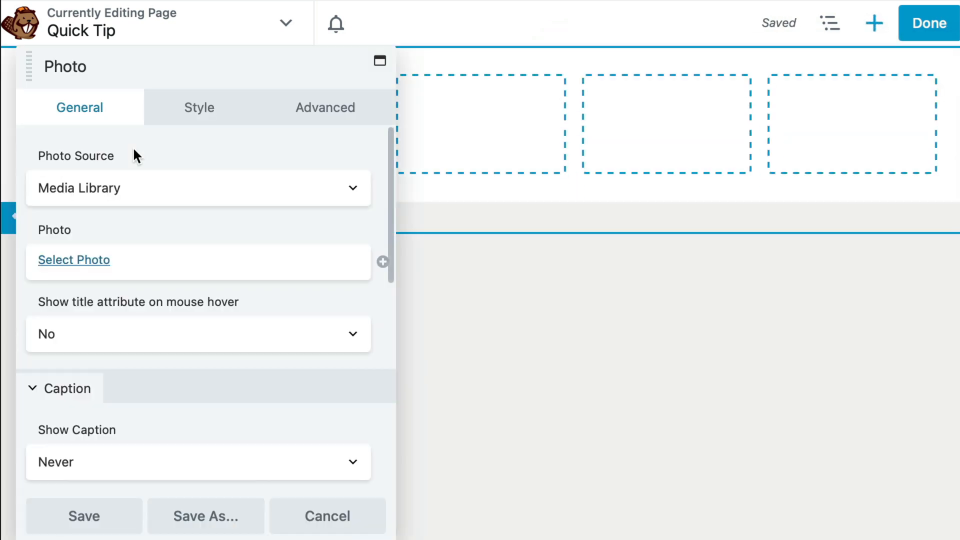
# Choose the mountain cabin photo from the media library for the Photo module
pyautogui.click(73, 259)
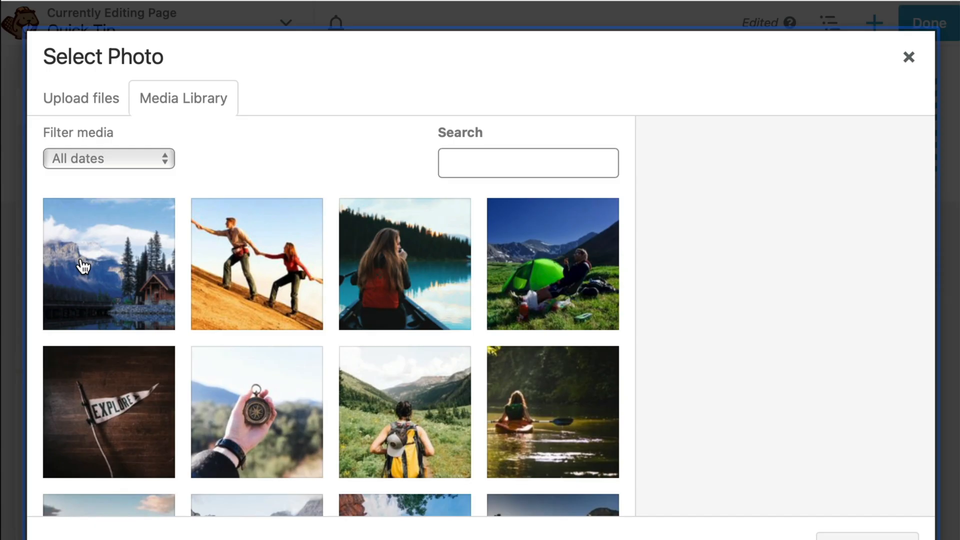
pyautogui.click(108, 264)
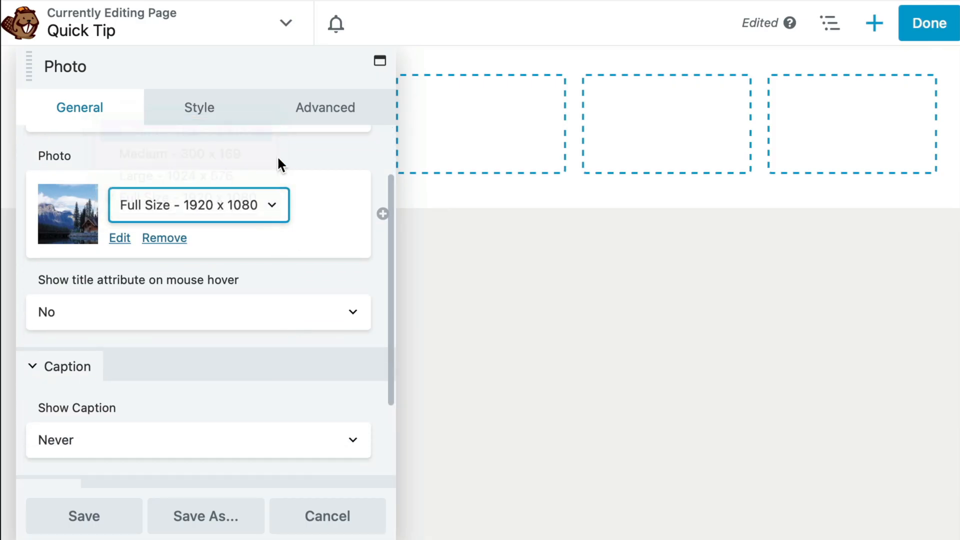
pyautogui.scroll(-3)
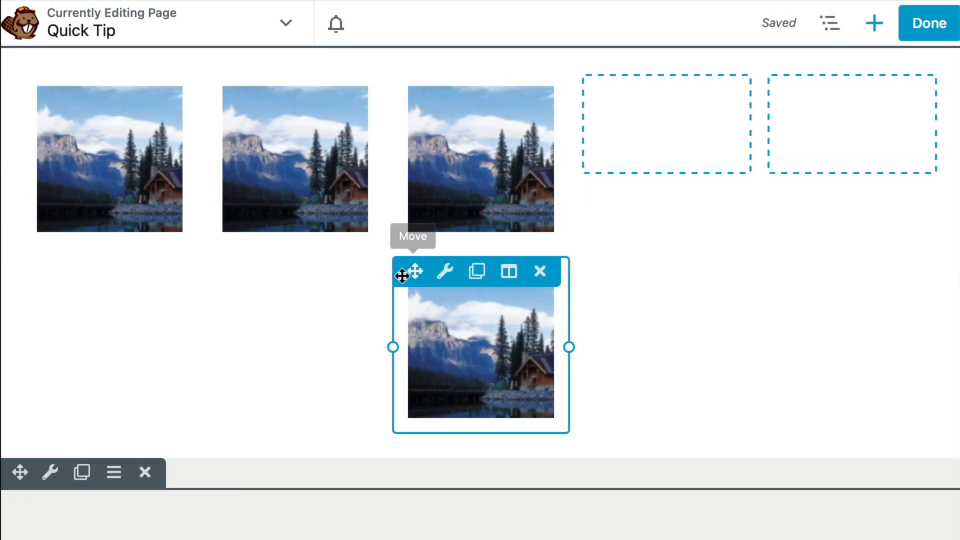
# Move the extra cabin photo into the empty slot and swap in different photos, including the tent
pyautogui.moveTo(480, 347); pyautogui.dragTo(666, 161)
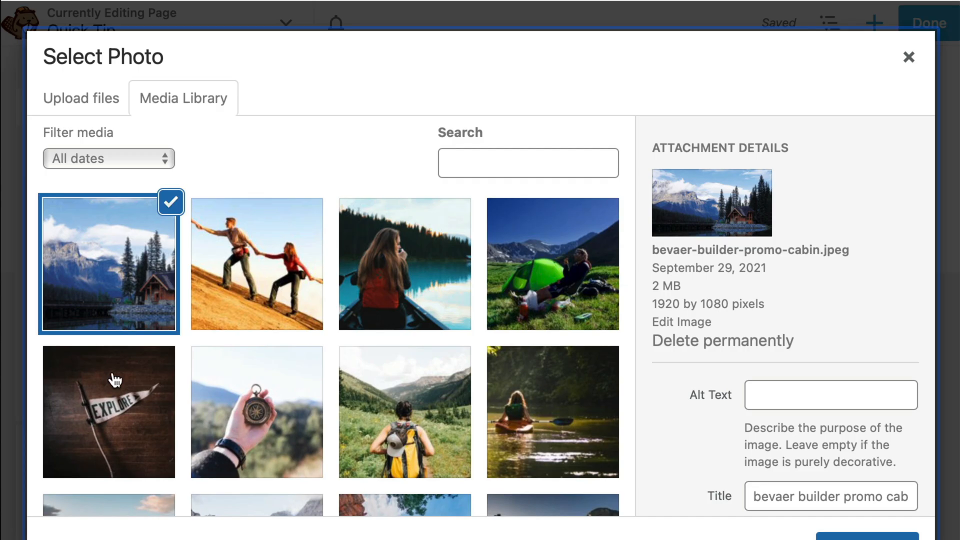
pyautogui.click(404, 265)
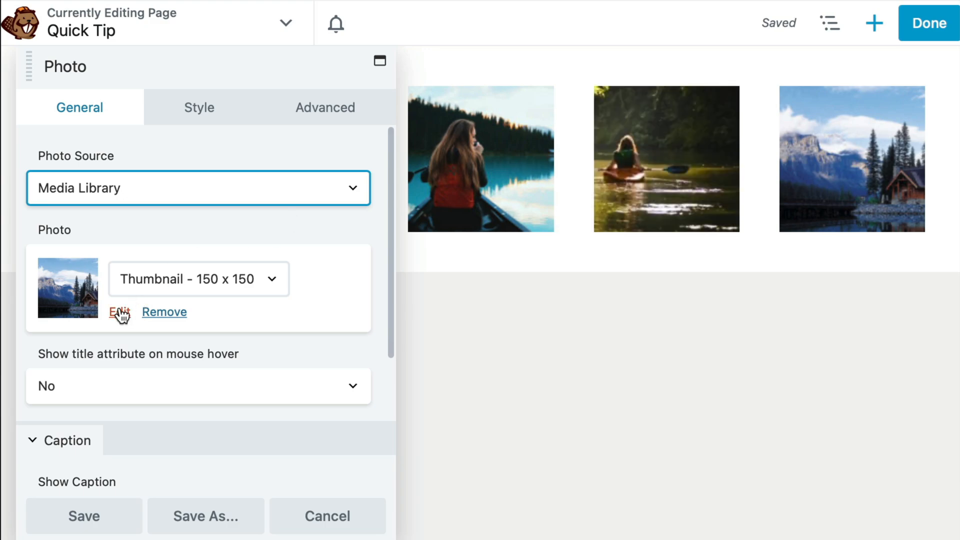
pyautogui.click(120, 311)
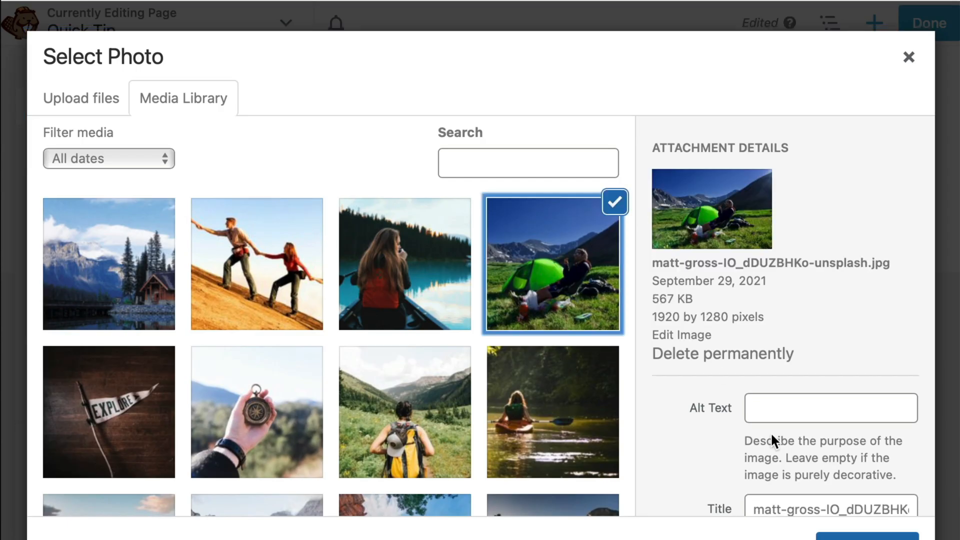
pyautogui.click(867, 532)
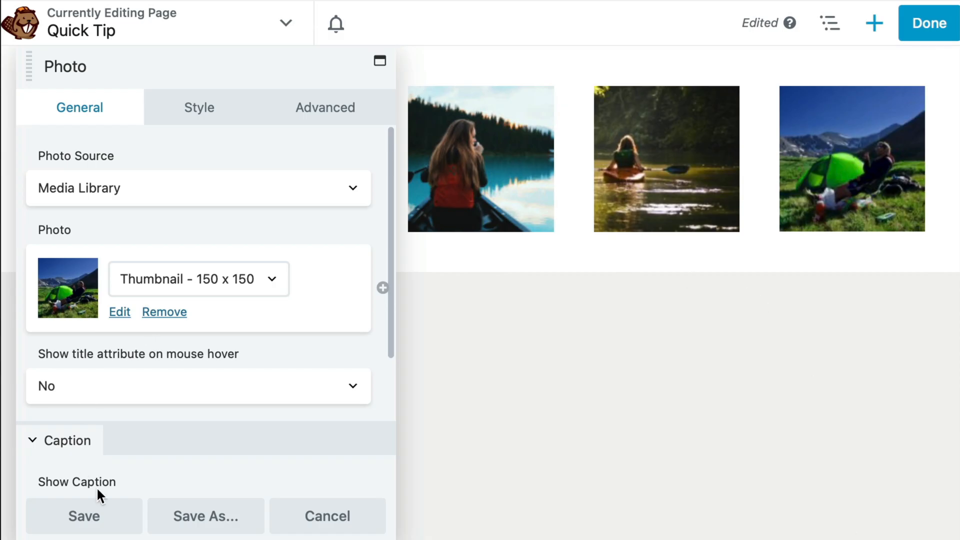
pyautogui.click(84, 516)
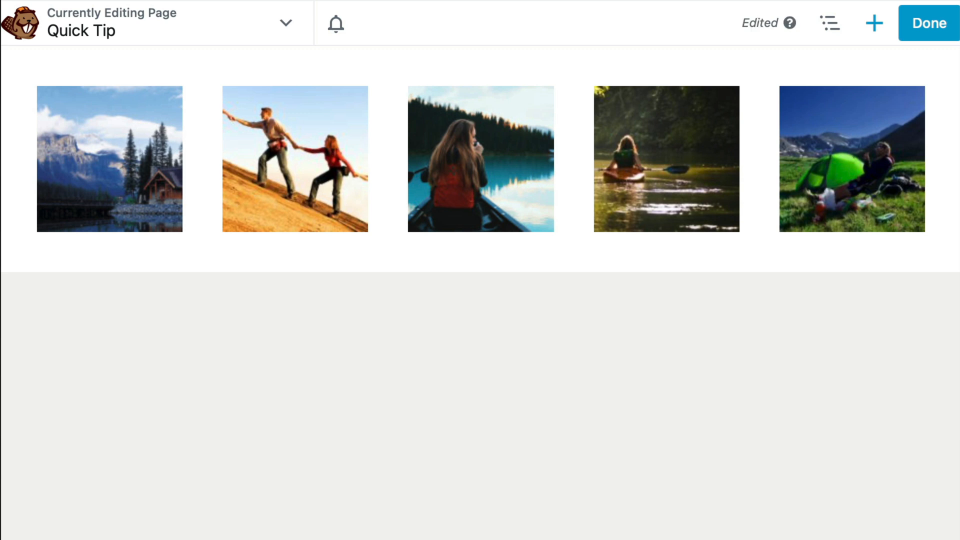
# Change the gallery layout and pick the cabin and another photo from the media library
pyautogui.click(873, 23)
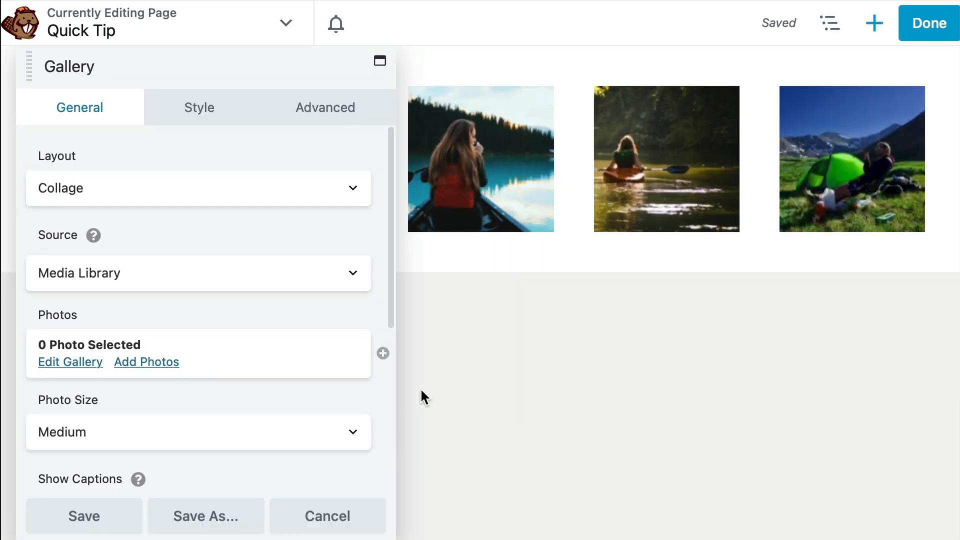
pyautogui.click(198, 188)
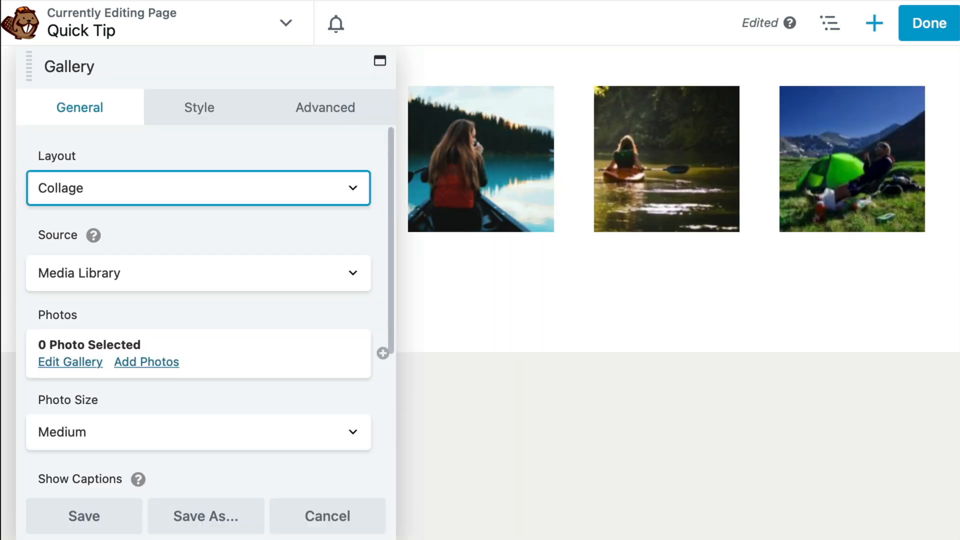
pyautogui.click(198, 188)
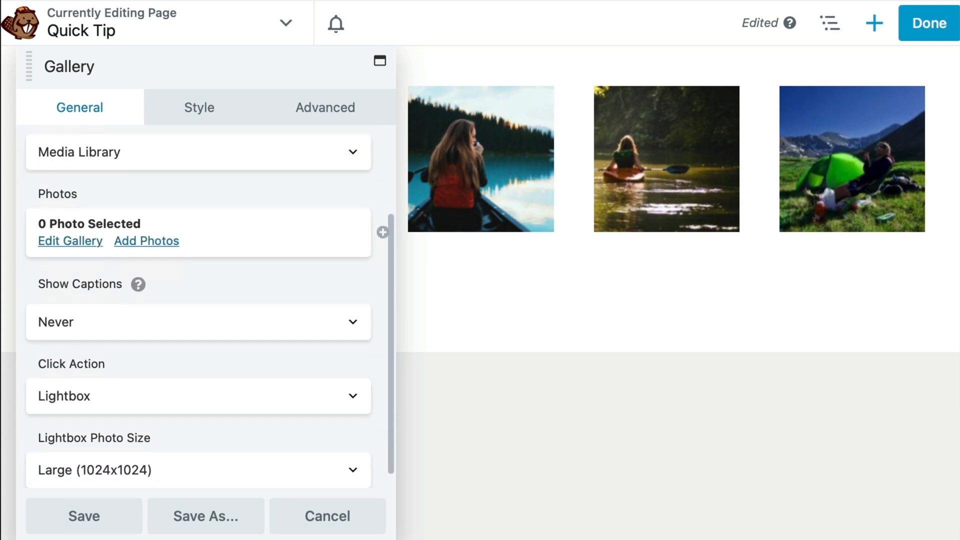
pyautogui.click(146, 240)
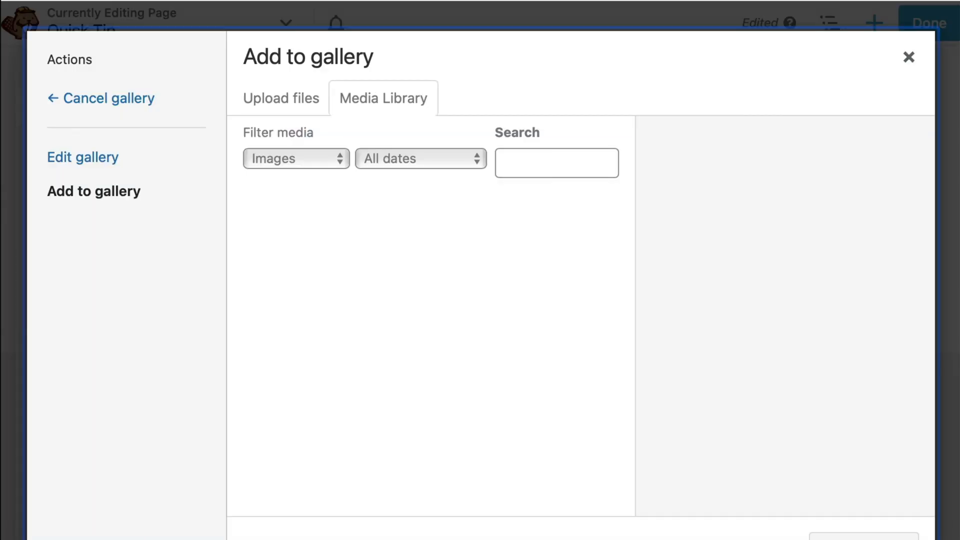
pyautogui.click(300, 255)
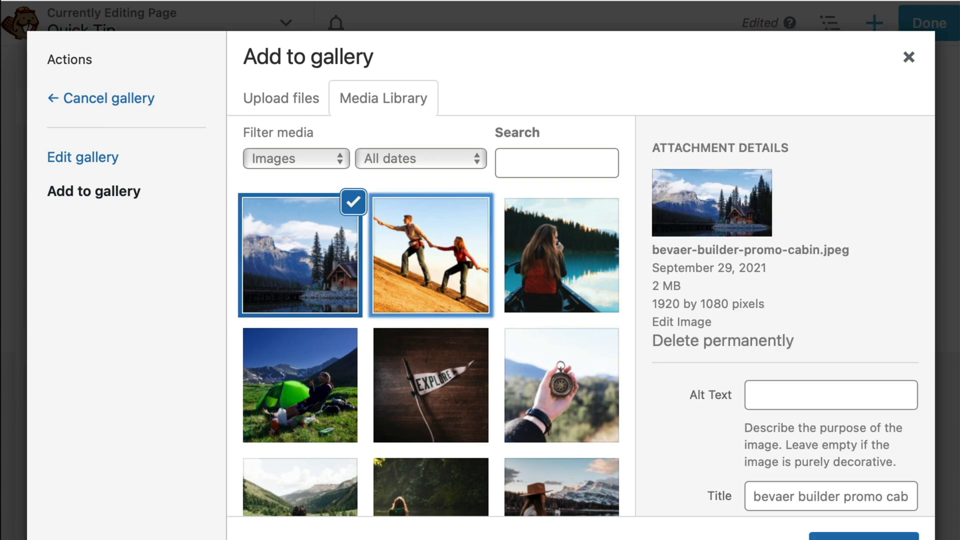
pyautogui.click(561, 300)
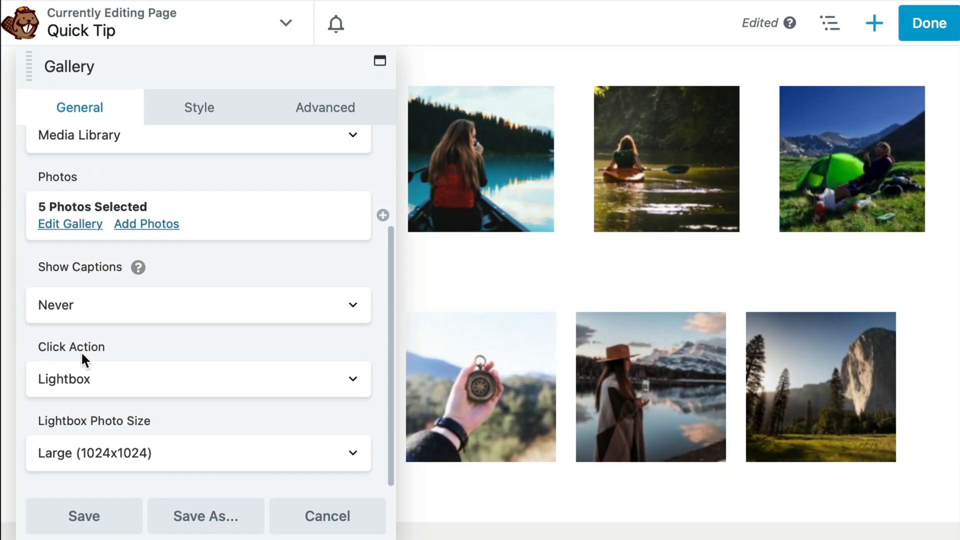
# Set the gallery Click Action to Lightbox with Full Size photos, then publish
pyautogui.click(198, 379)
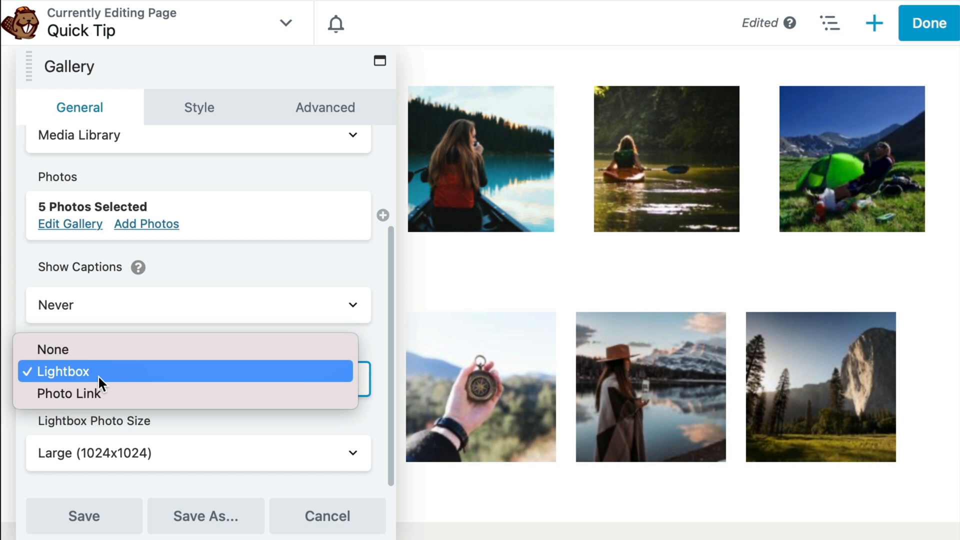
pyautogui.click(58, 371)
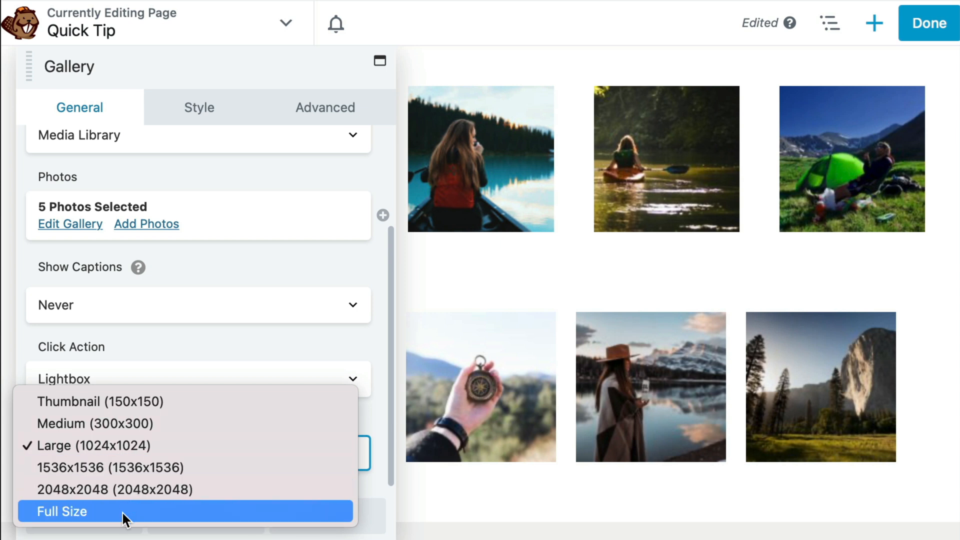
pyautogui.moveTo(151, 446)
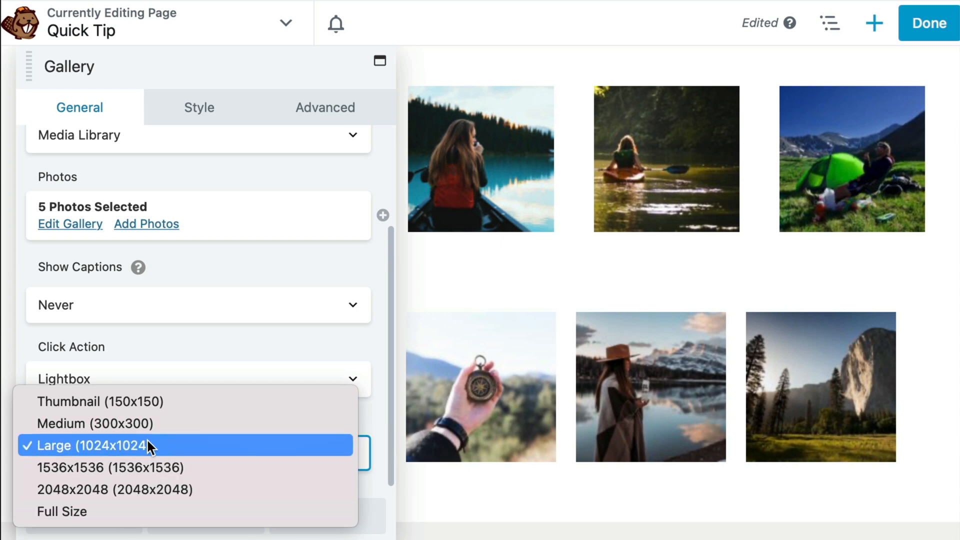
pyautogui.click(62, 511)
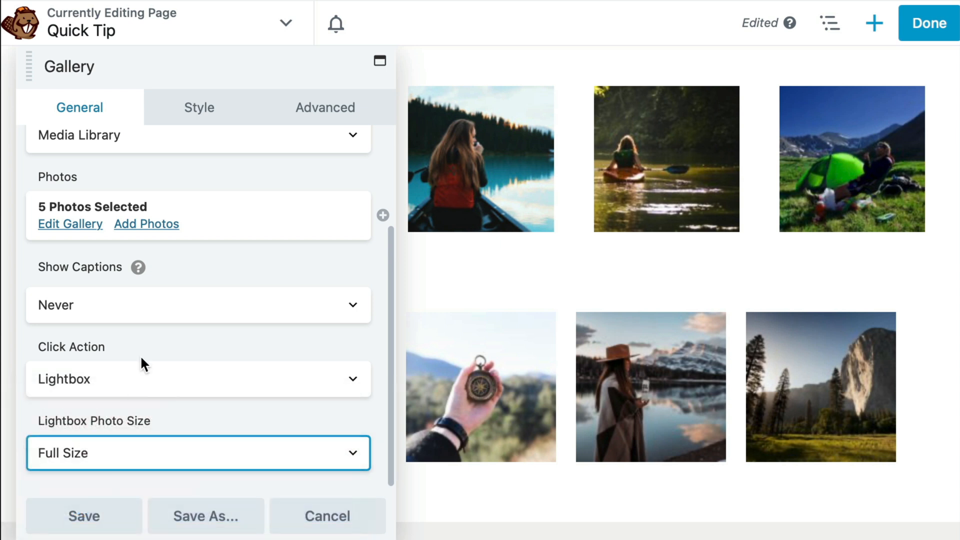
pyautogui.click(84, 517)
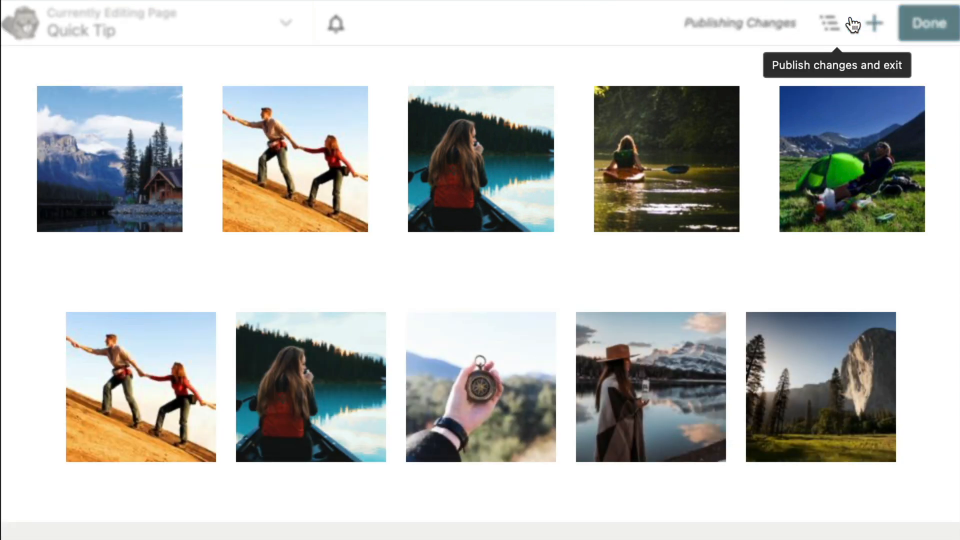
# On the live page, check that the cabin thumbnail opens full size
pyautogui.click(927, 23)
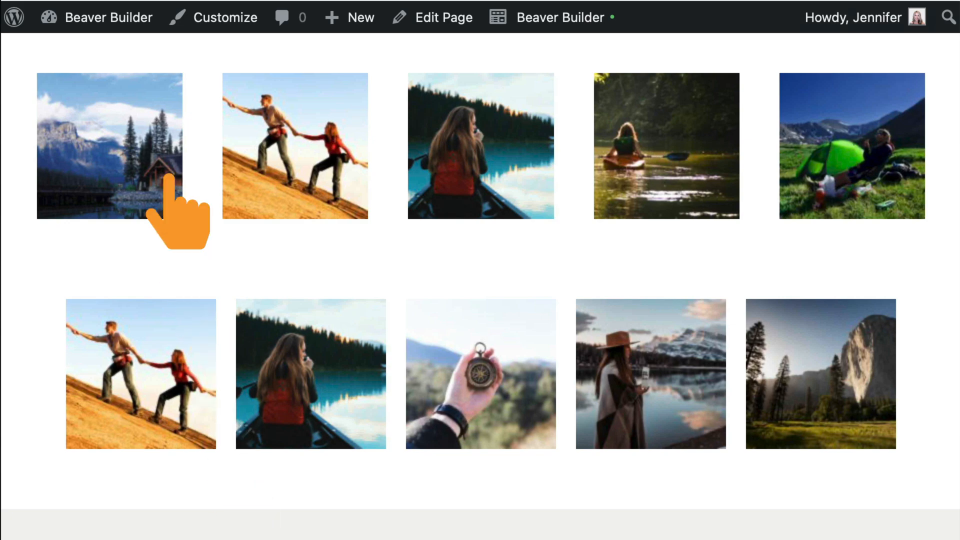
pyautogui.click(110, 146)
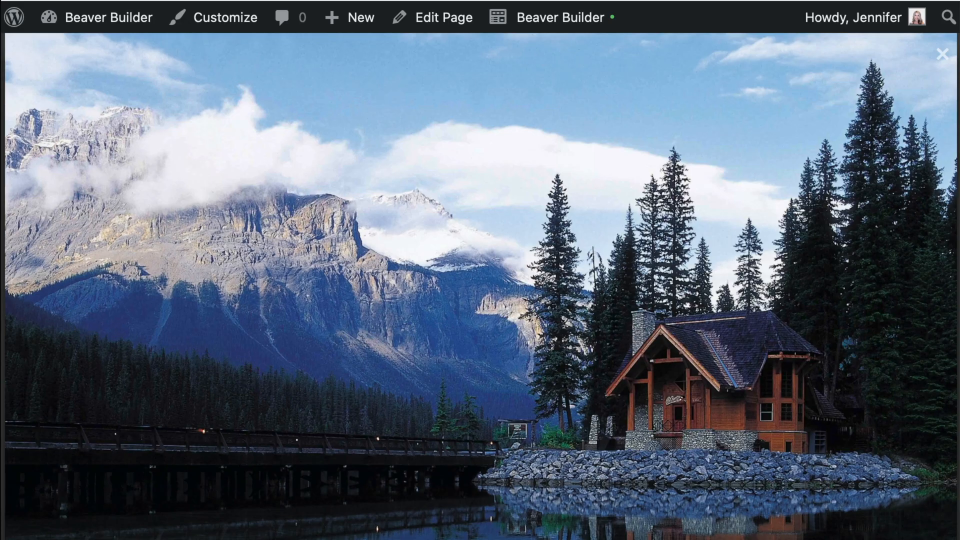
pyautogui.click(943, 52)
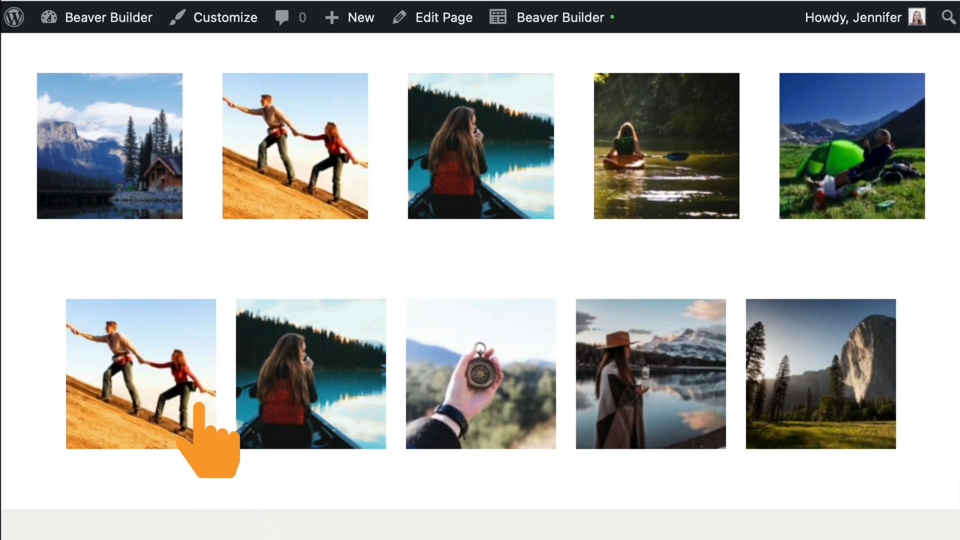
# Open the second-row hikers photo and browse three photos forward in the lightbox
pyautogui.click(140, 375)
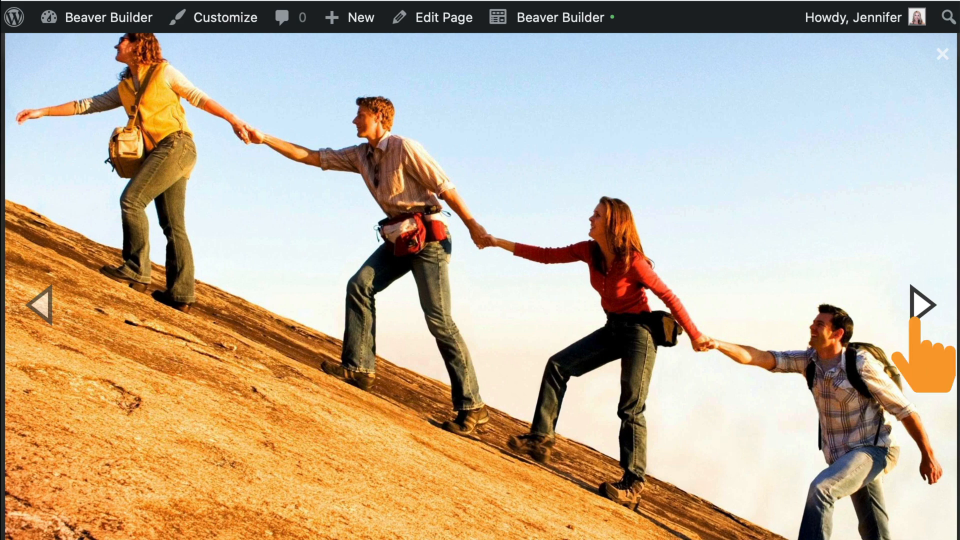
pyautogui.click(924, 305)
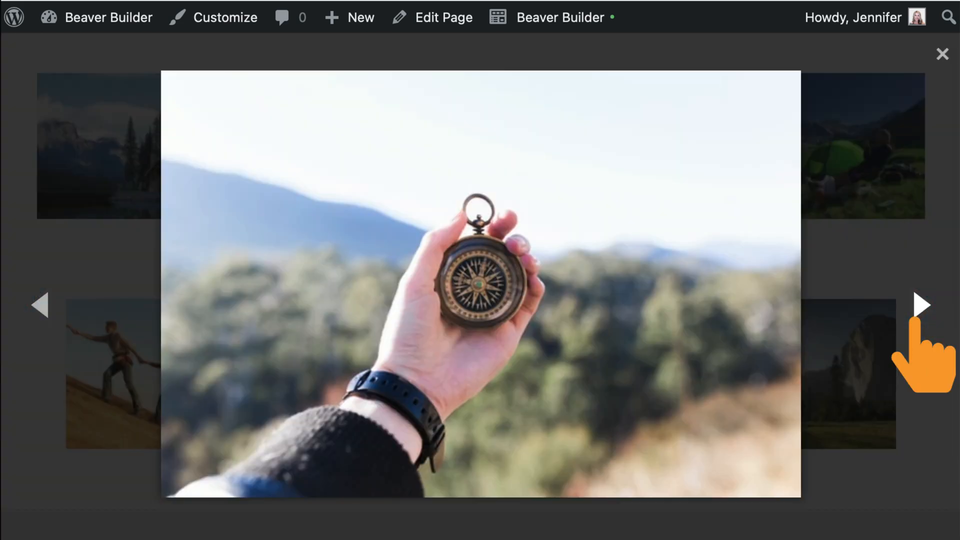
pyautogui.click(924, 305)
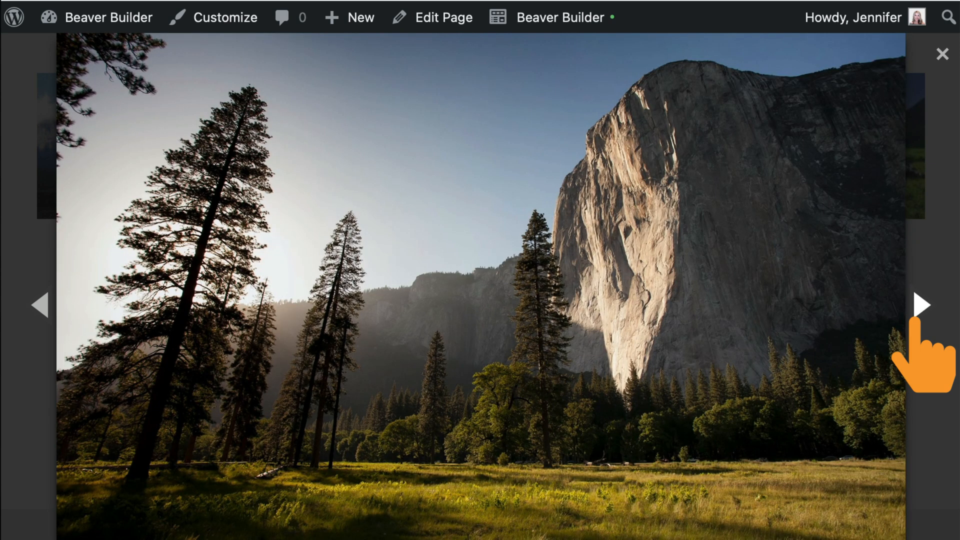
pyautogui.click(925, 305)
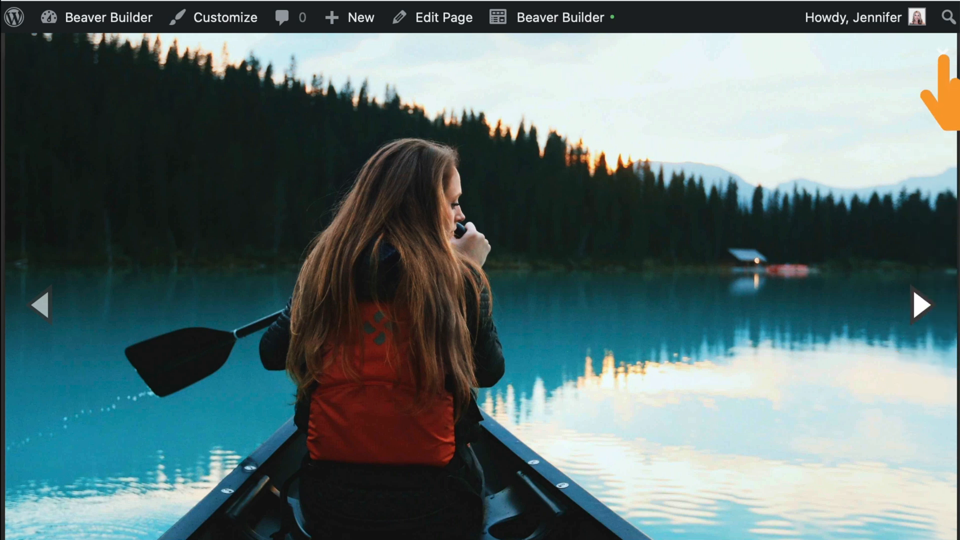
pyautogui.click(942, 51)
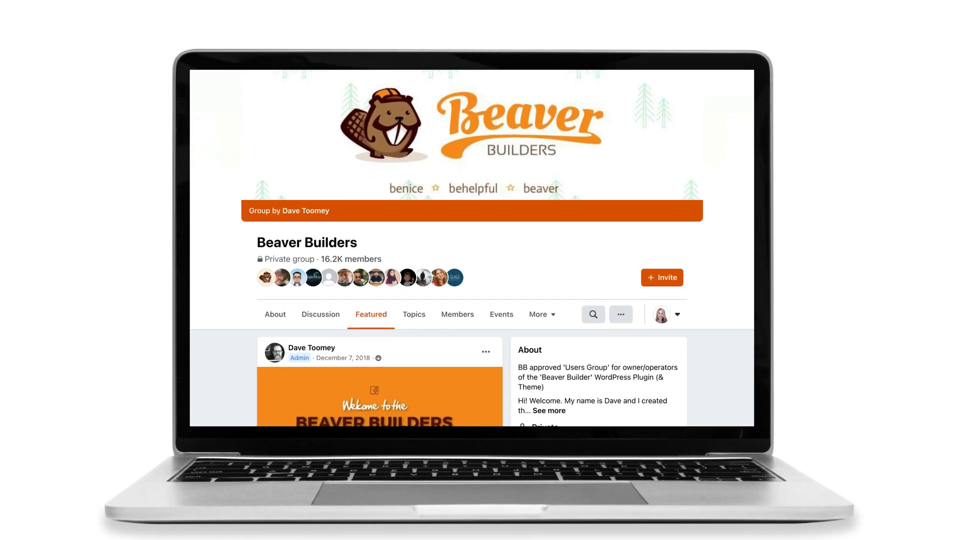
pyautogui.scroll(-3)
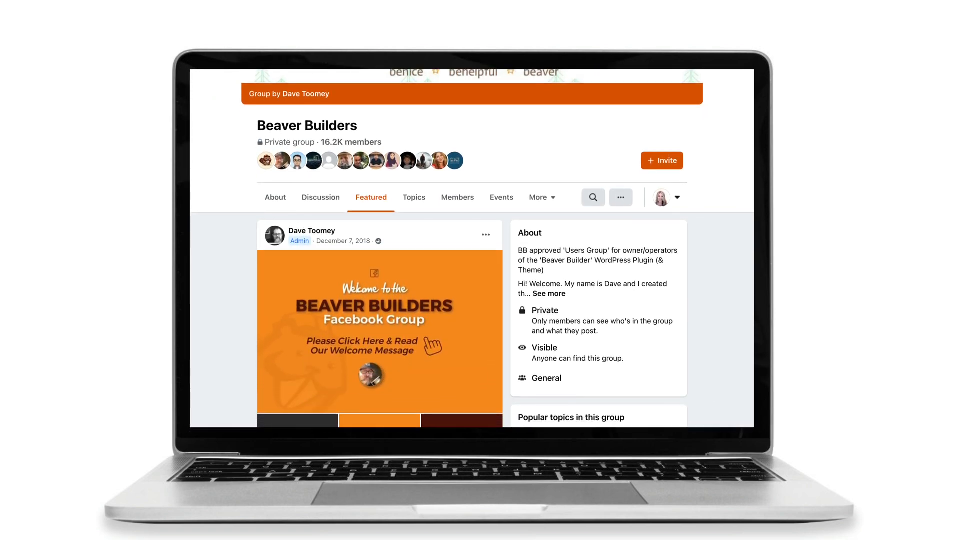